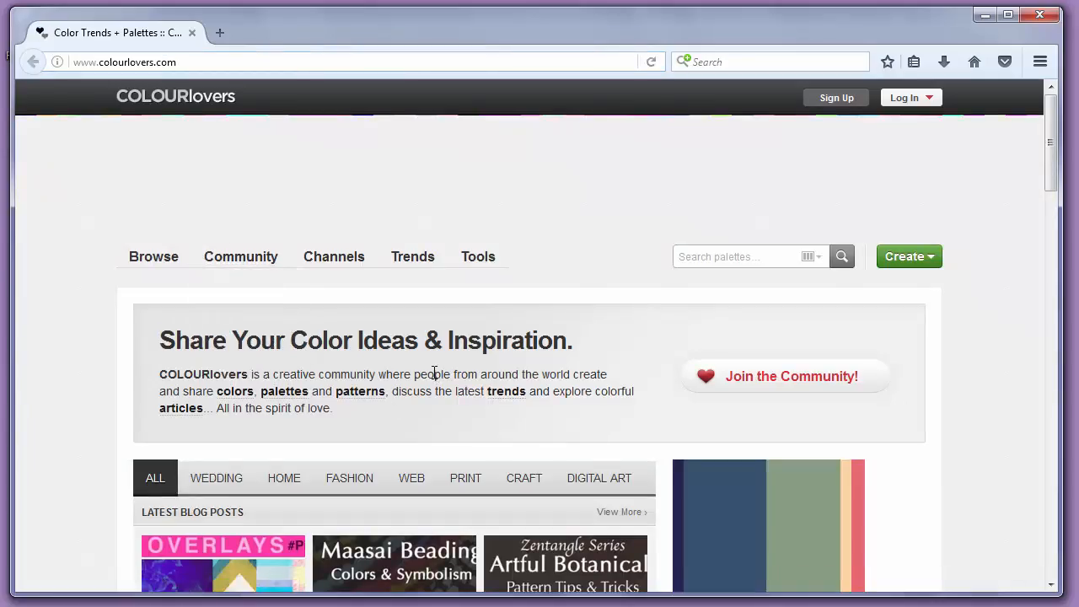
Step: Browse palettes and sort them by Most Loved, briefly toggling to New and back
left_click(333, 256)
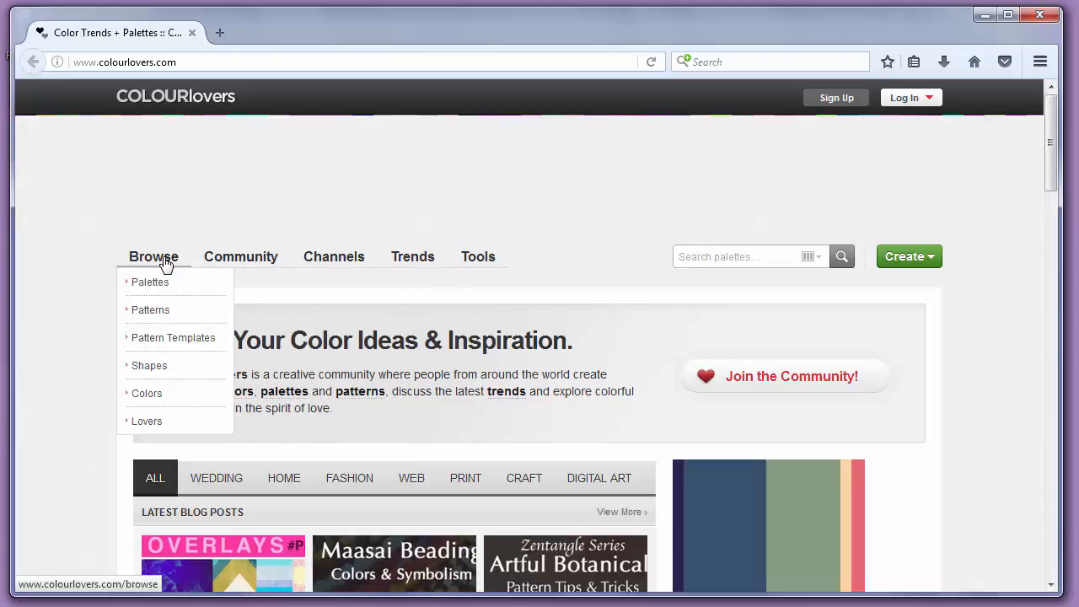
left_click(150, 283)
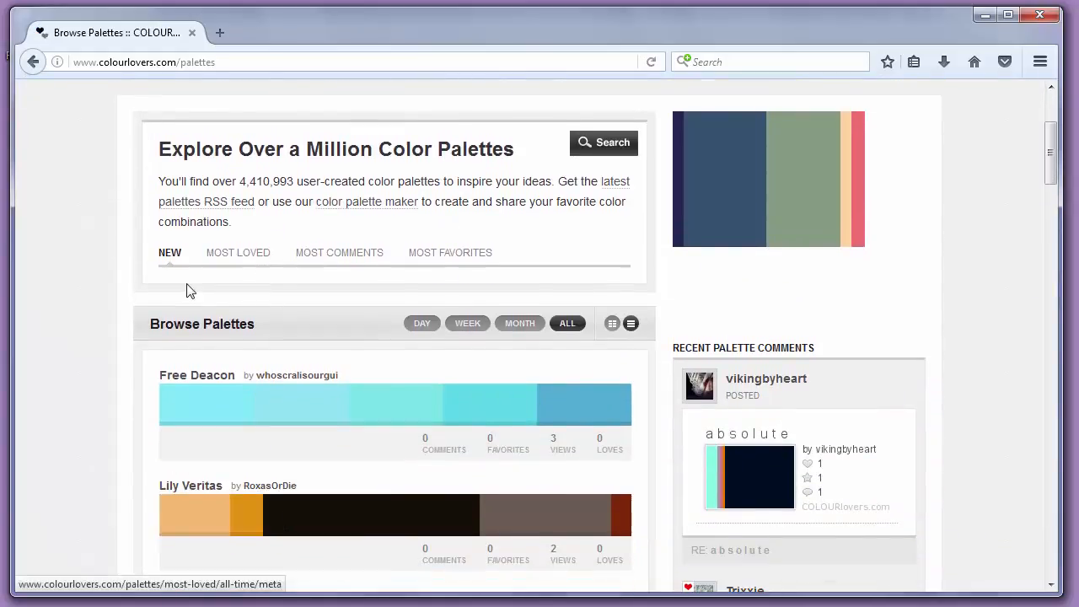
mouse_move(238, 258)
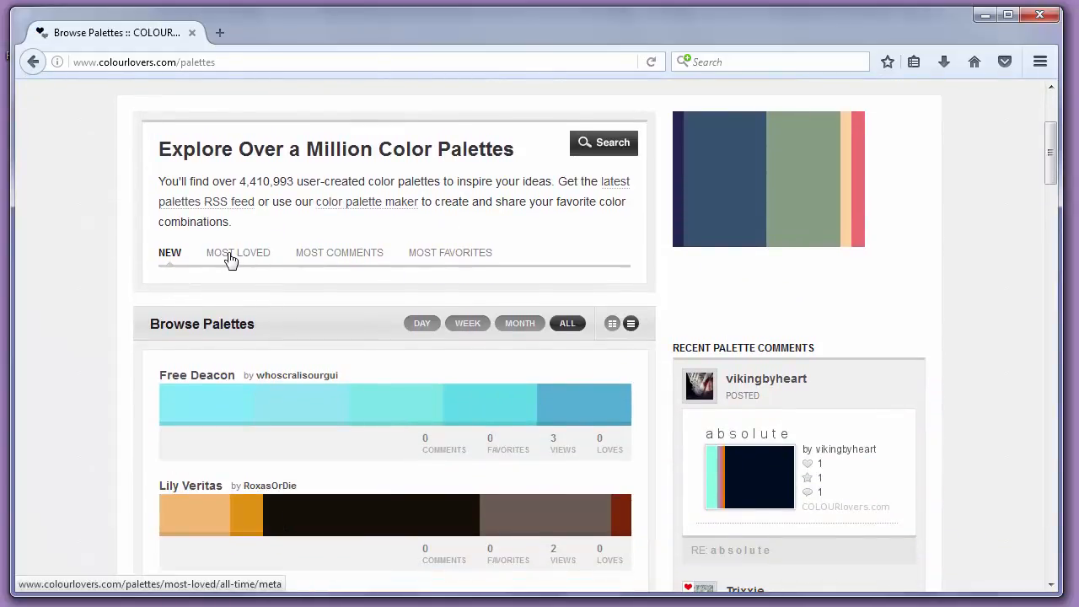
mouse_move(240, 259)
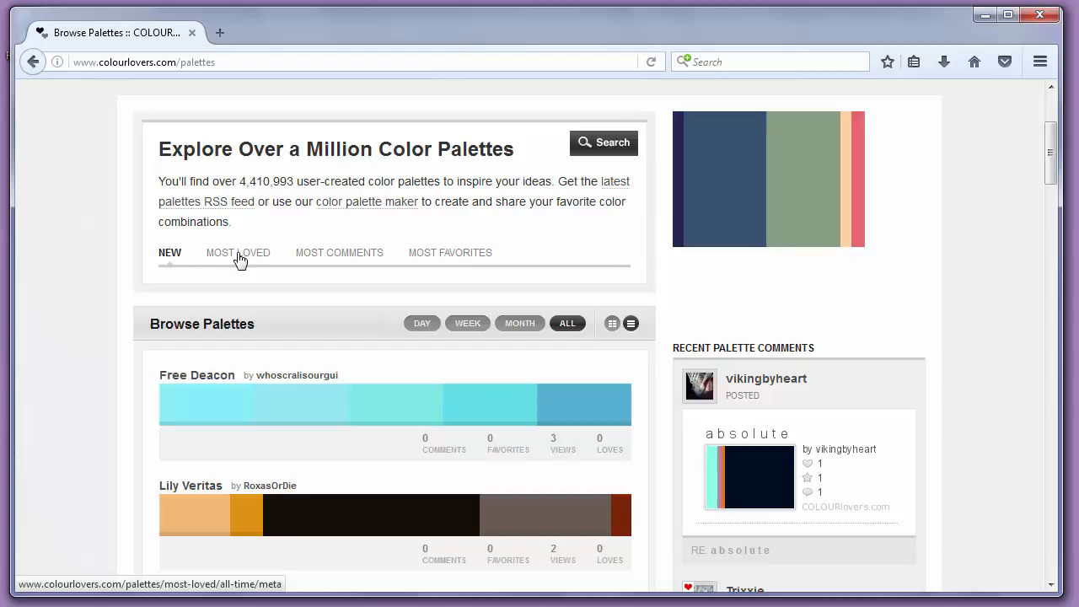
left_click(239, 253)
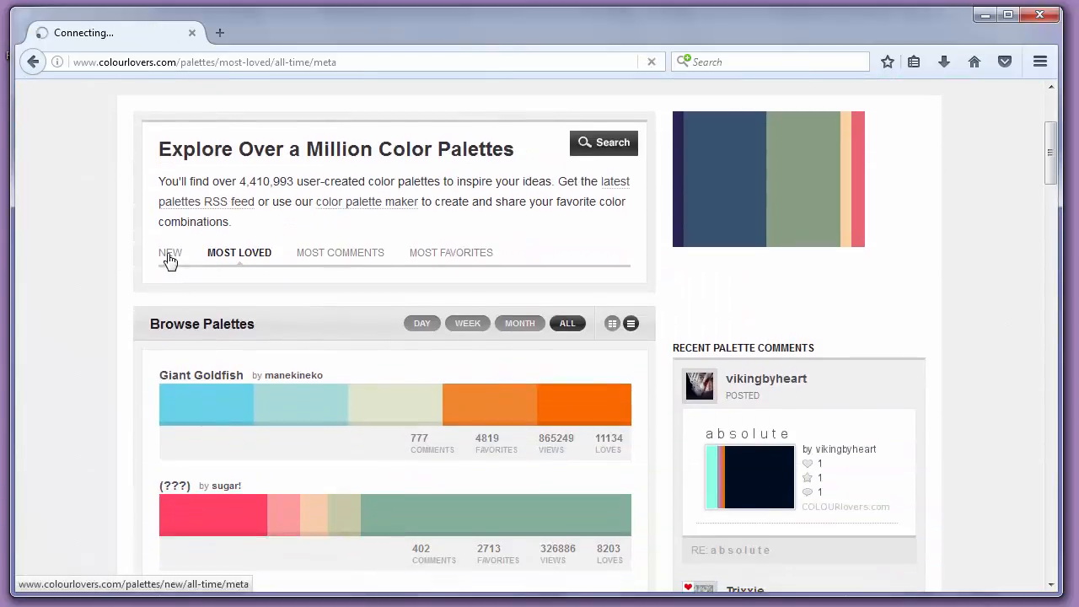
left_click(170, 252)
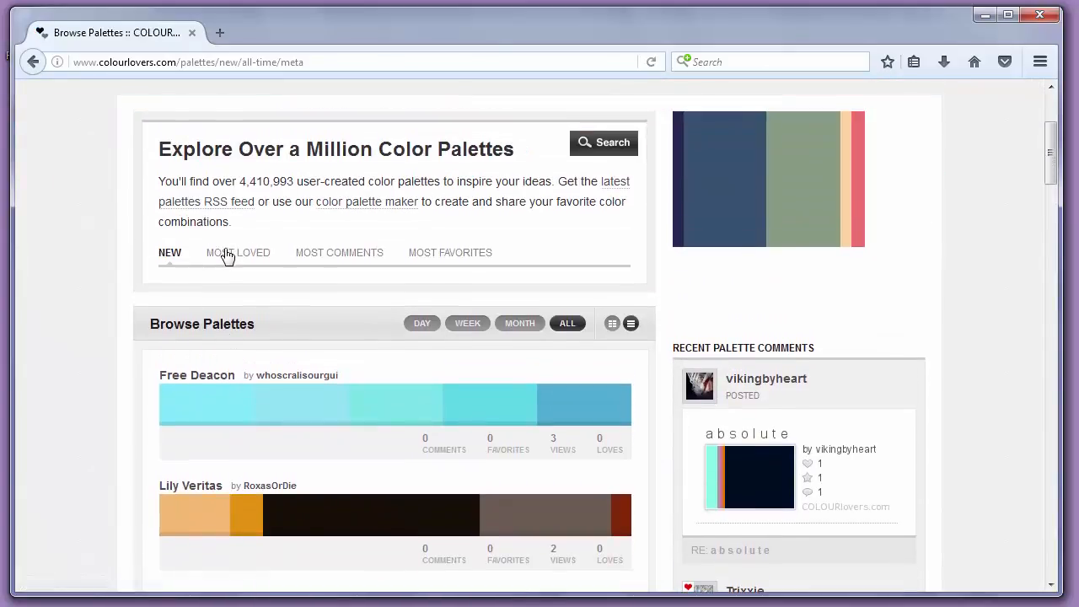
left_click(238, 252)
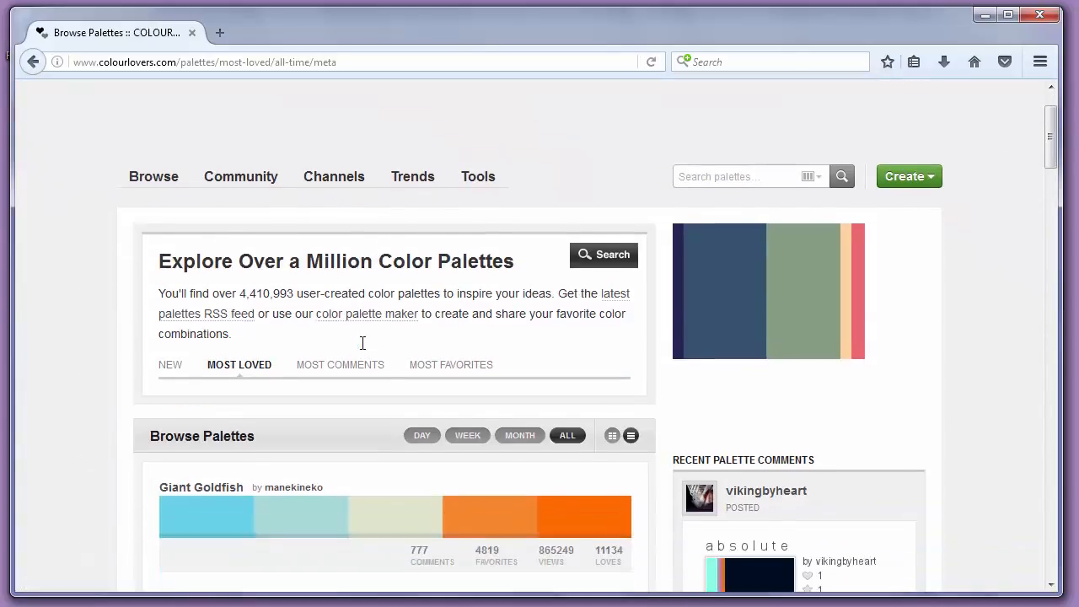
scroll("down", 3)
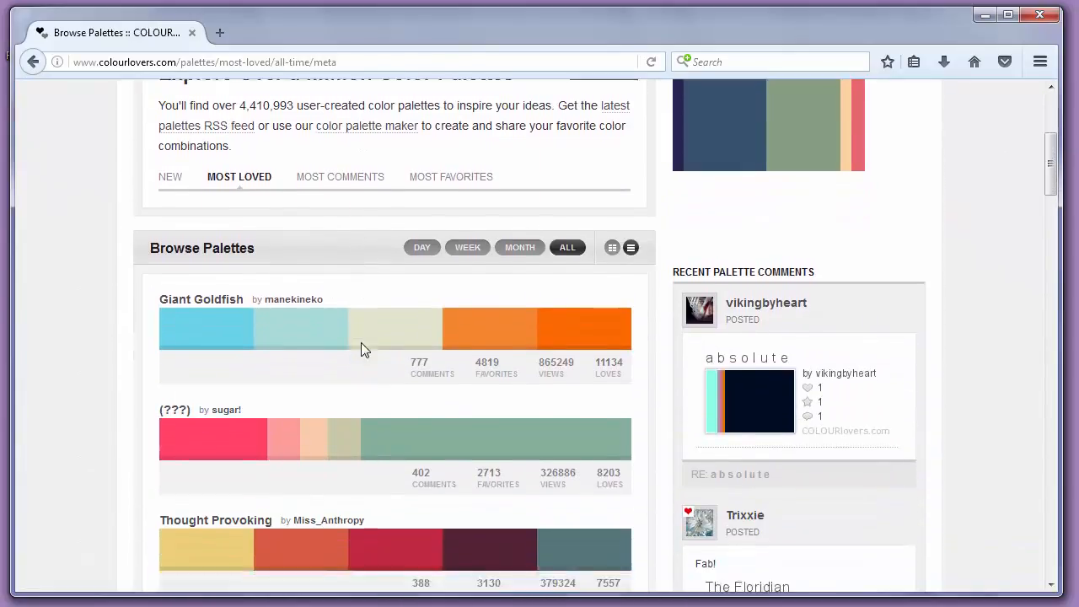
scroll("down", 3)
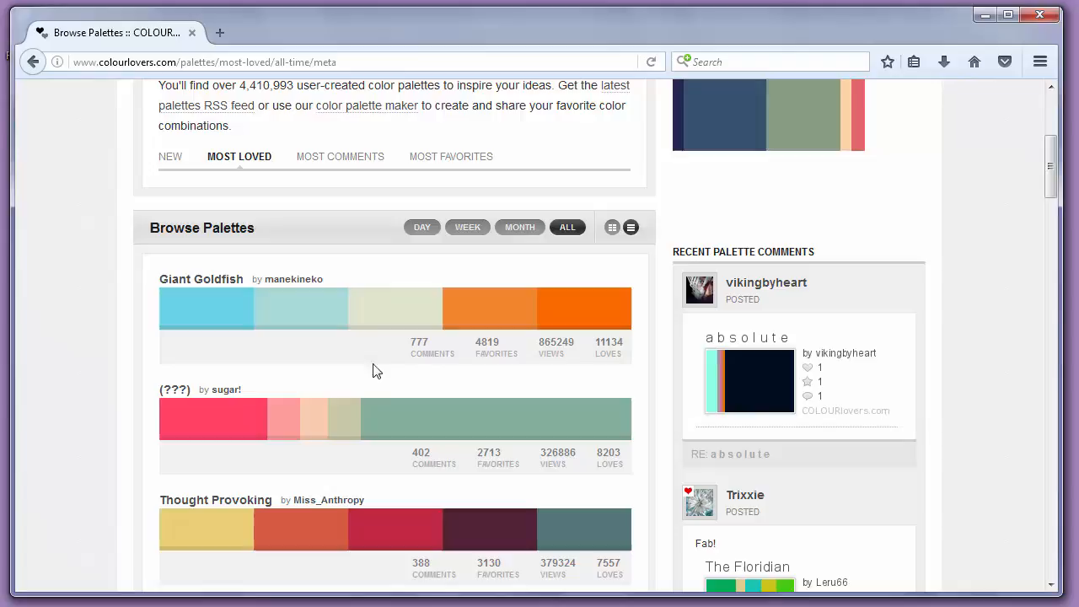
mouse_move(447, 354)
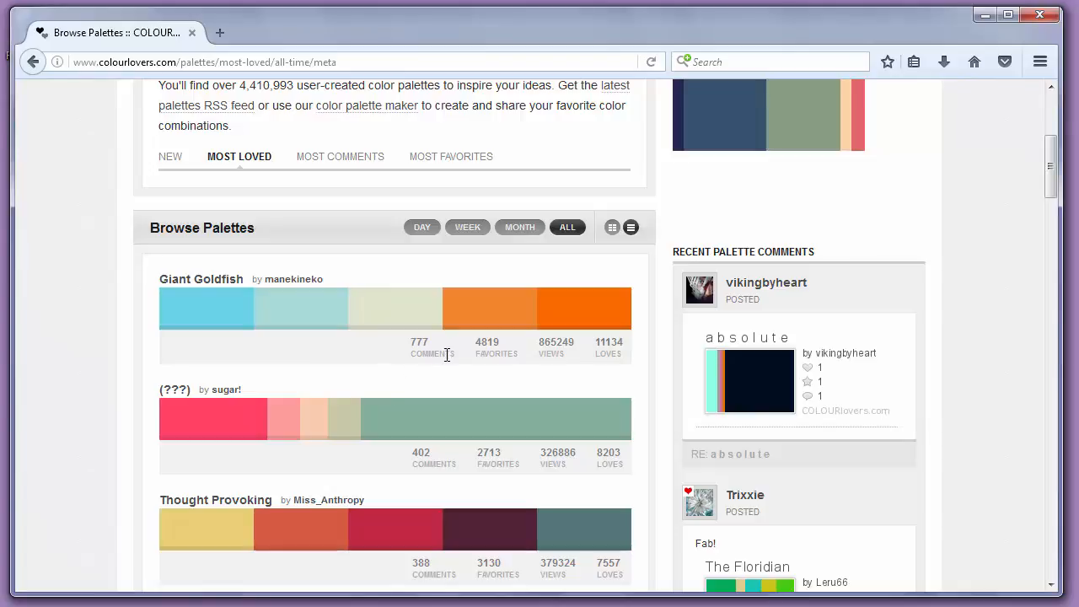
scroll("down", 3)
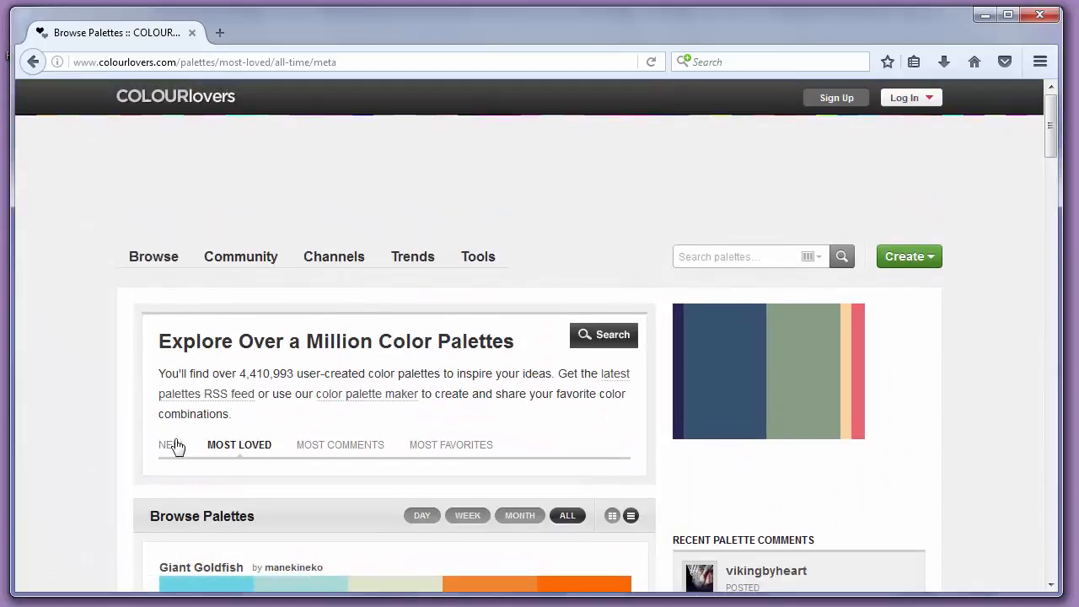
Step: Sort palettes by New and scroll down until Cancun, Flamingo II and Flamingo appear
left_click(170, 446)
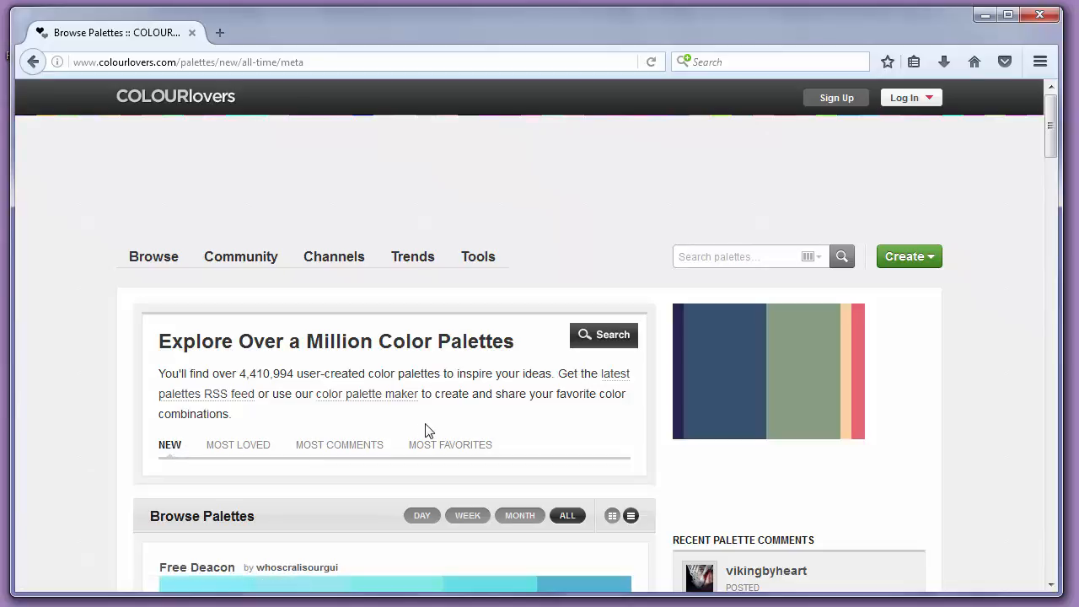
scroll("down", 3)
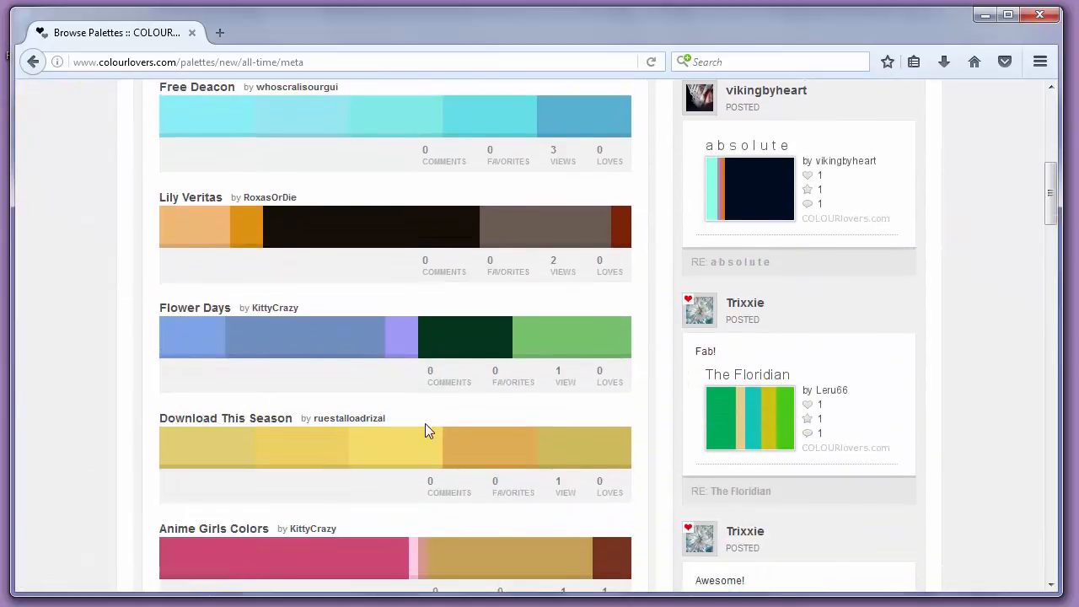
scroll("down", 3)
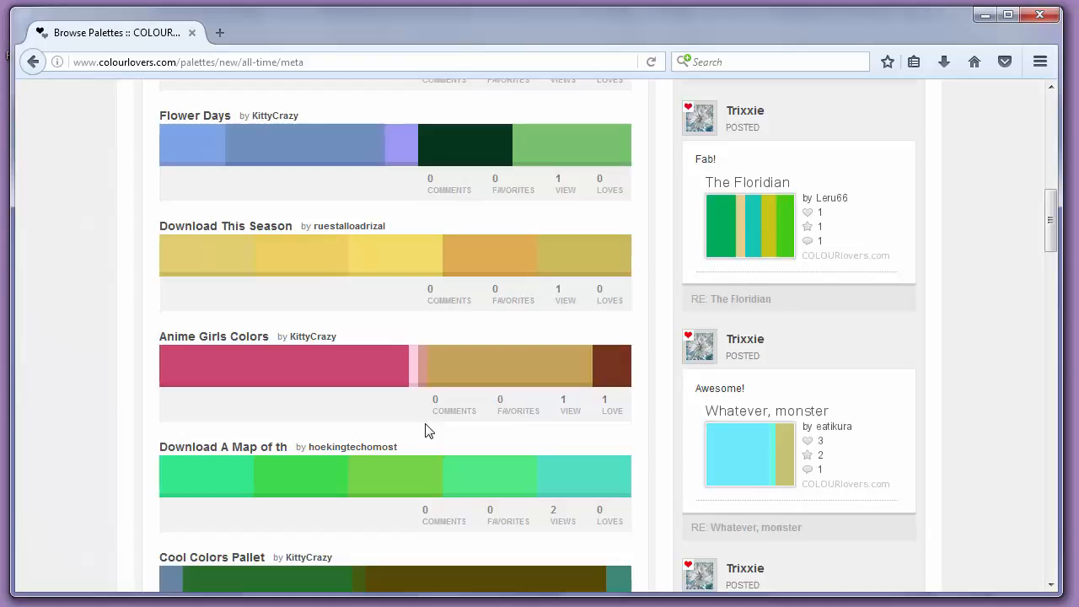
scroll("down", 3)
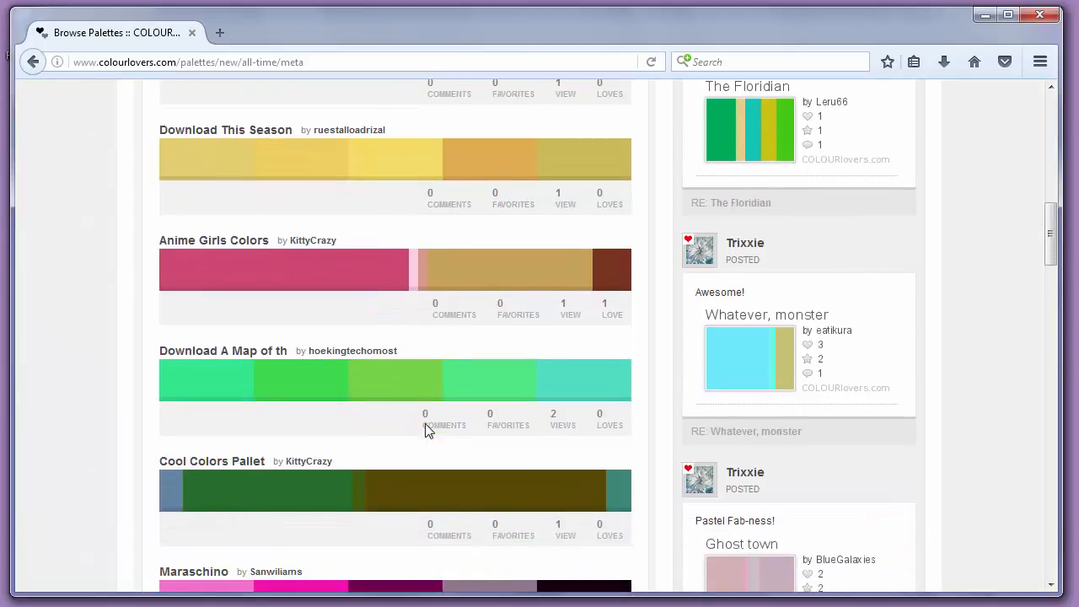
scroll("down", 3)
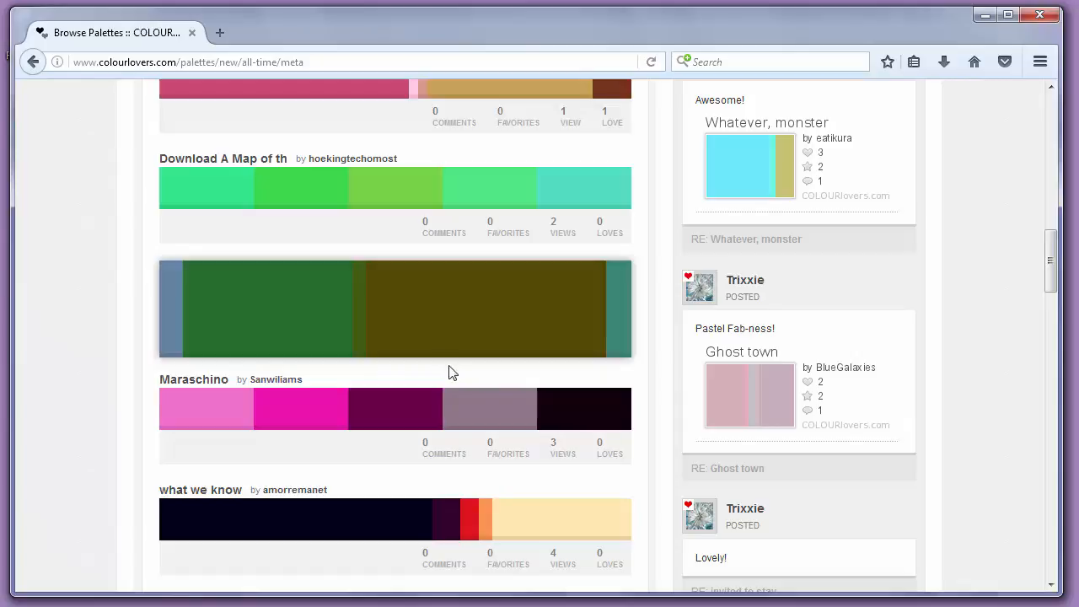
scroll("down", 3)
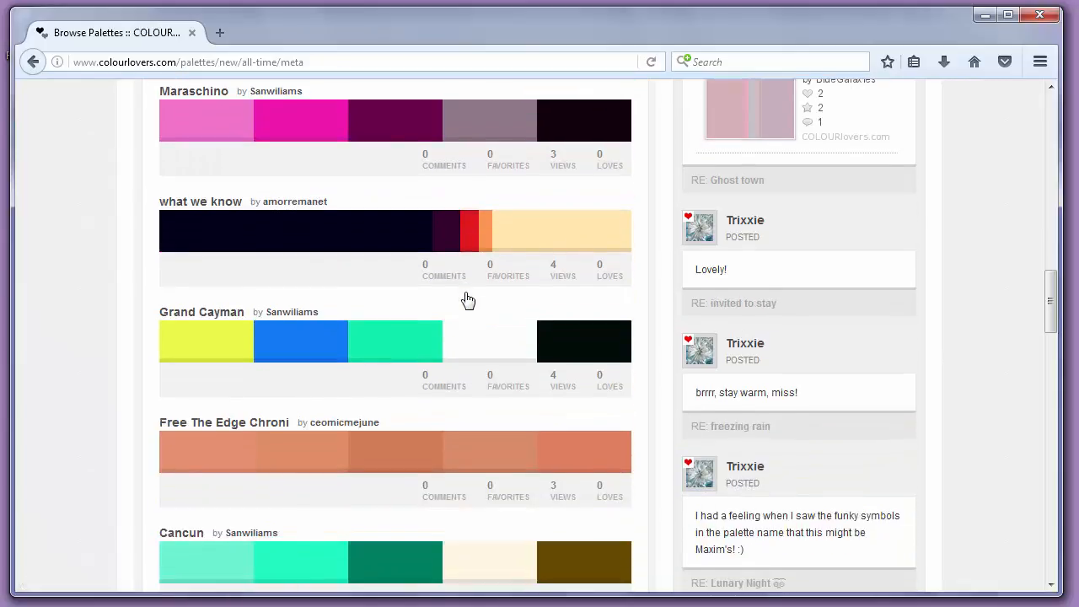
scroll("down", 3)
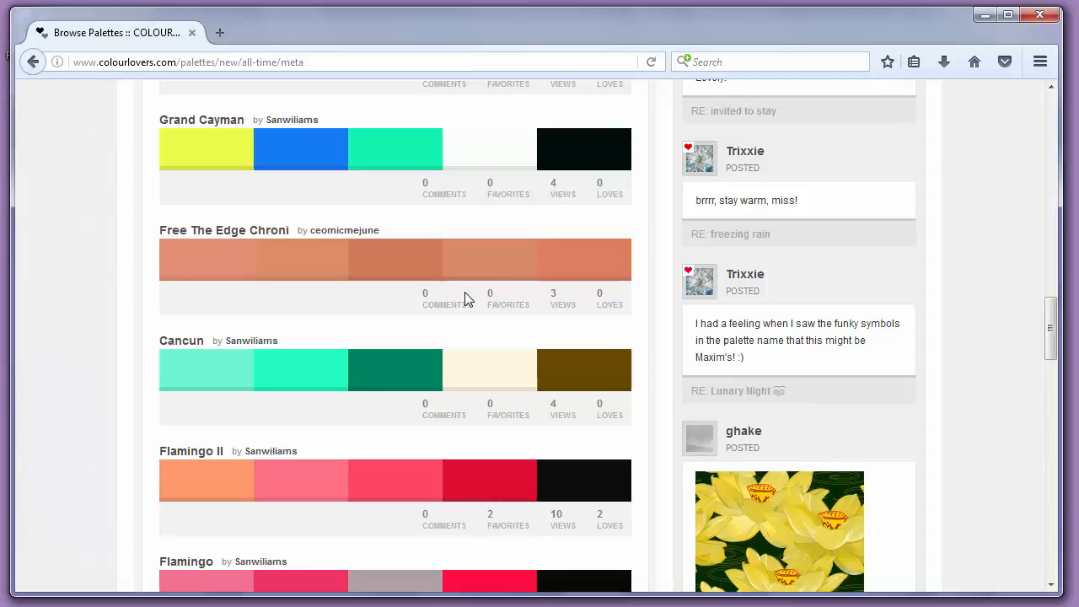
scroll("down", 3)
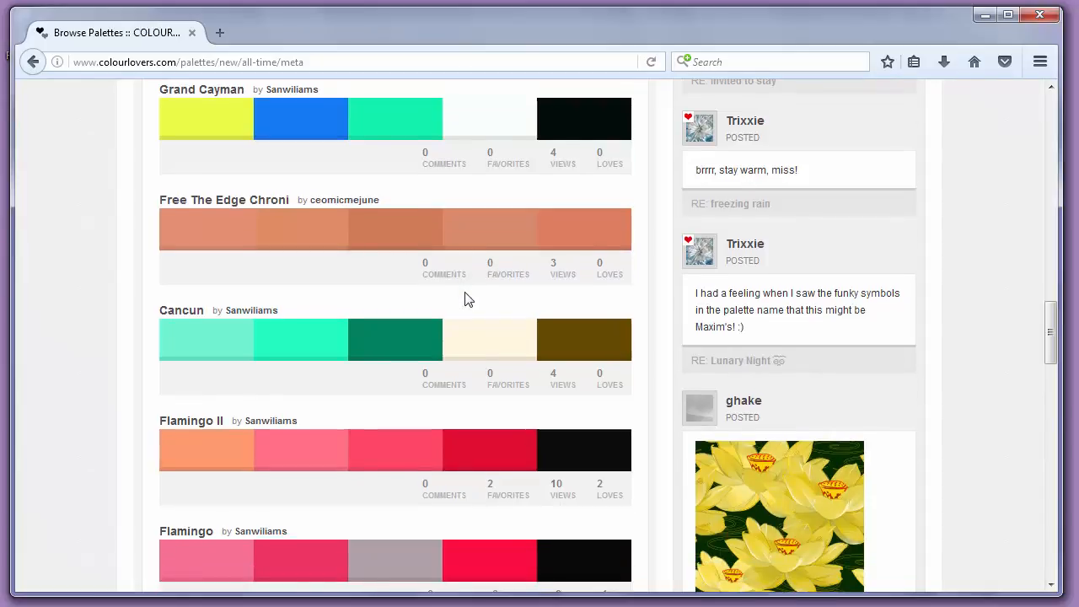
scroll("down", 3)
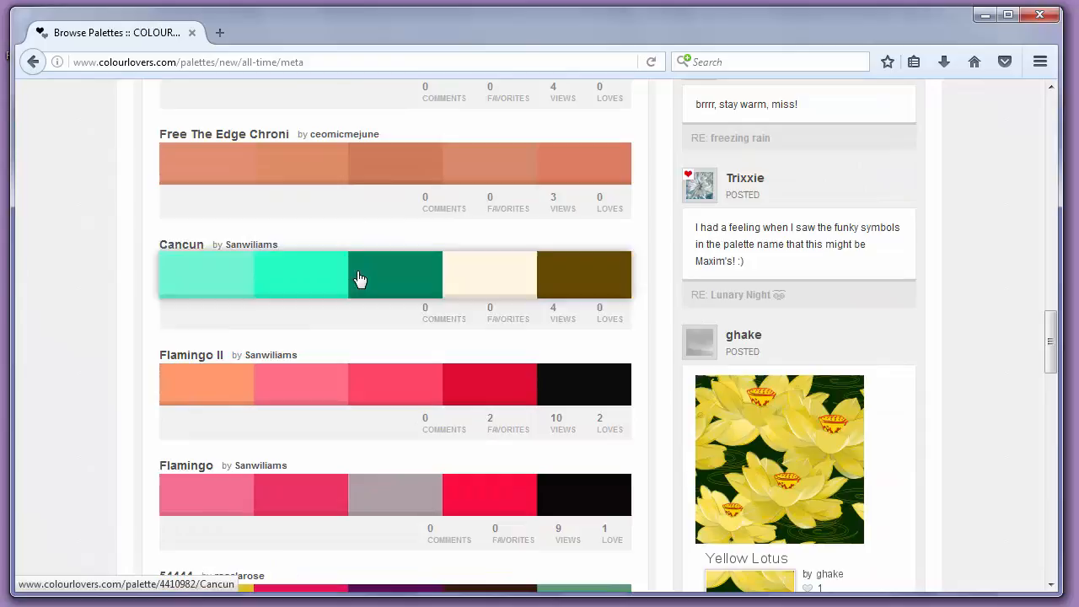
Step: Open the Cancun palette page and scroll through its colors and download options
left_click(360, 277)
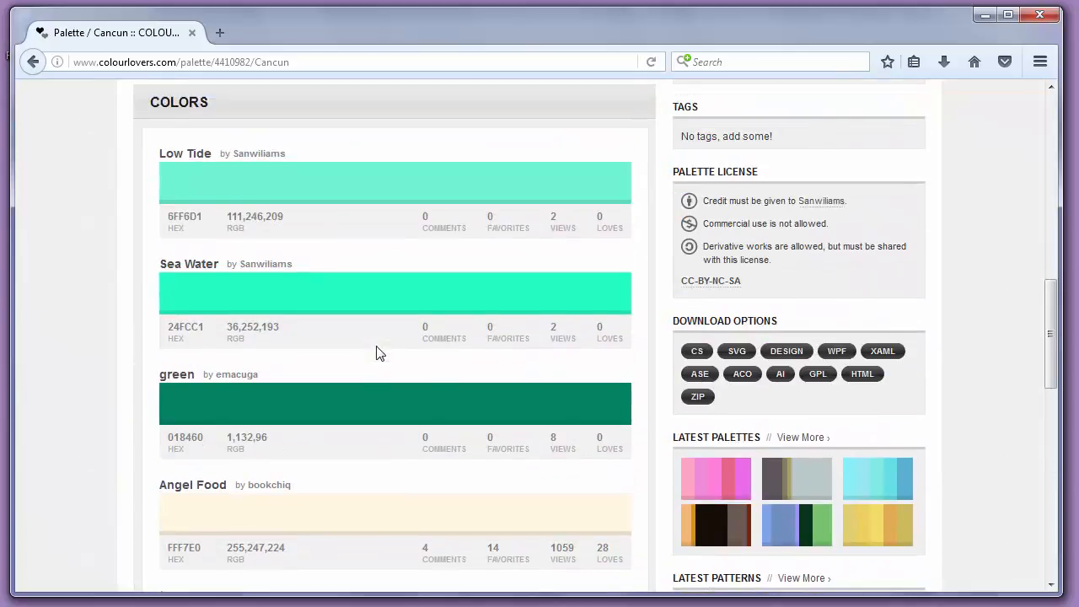
scroll("up", 3)
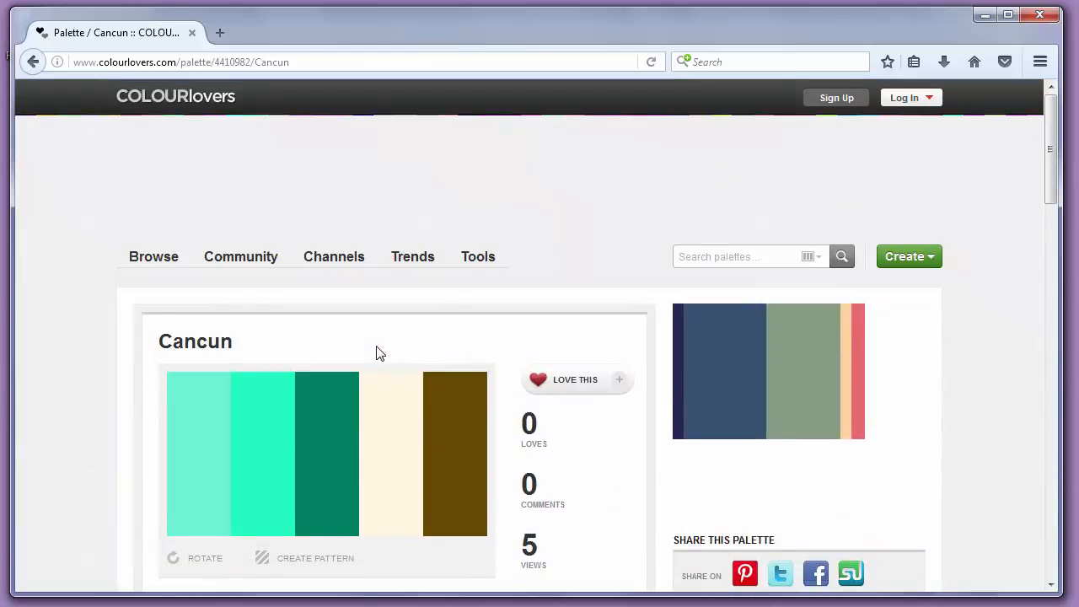
scroll("down", 3)
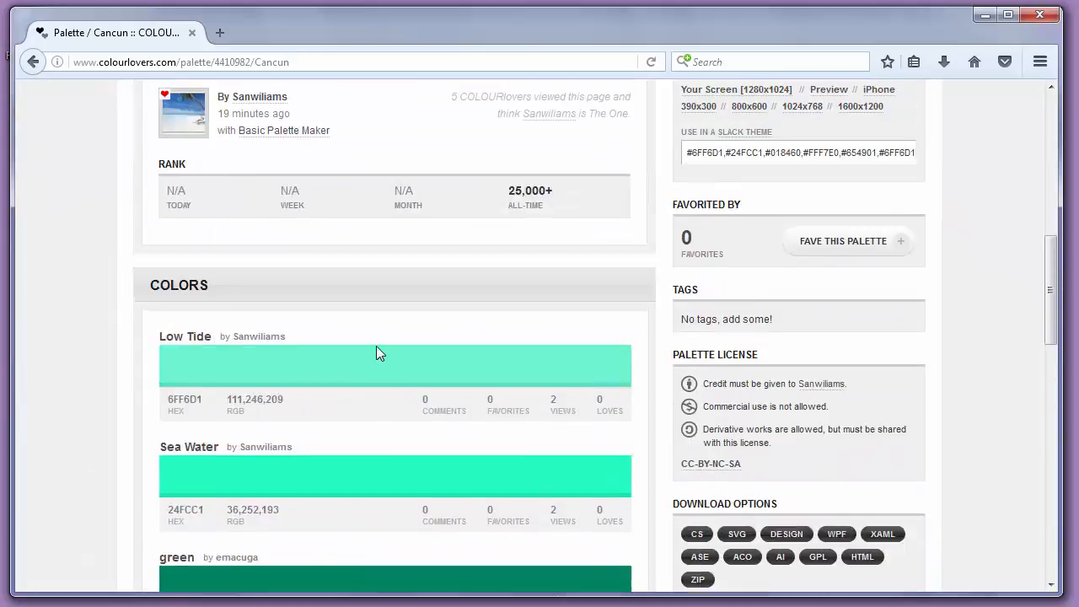
scroll("up", 3)
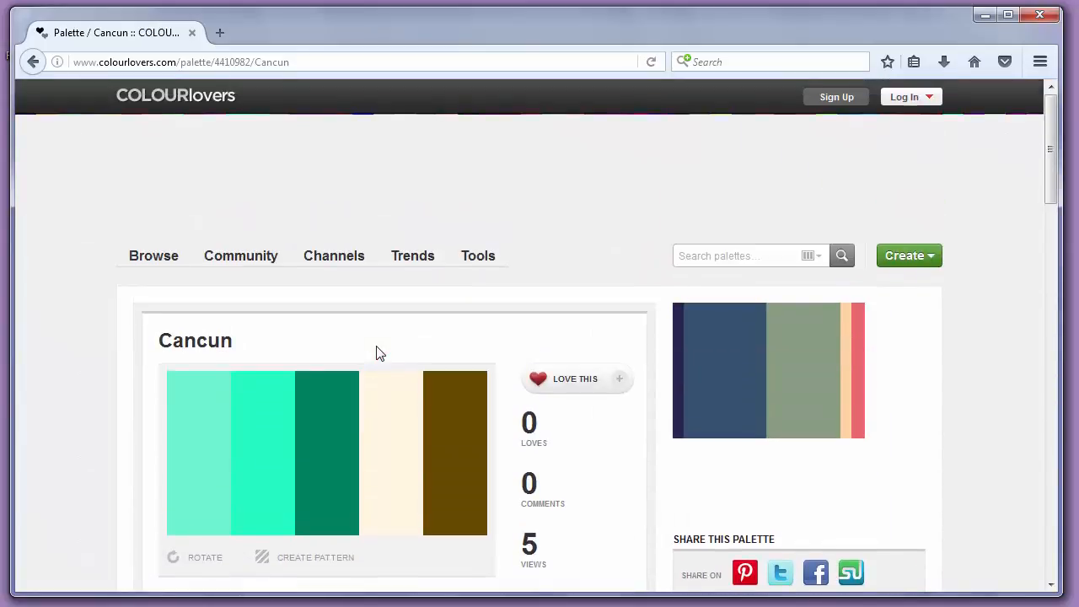
scroll("down", 3)
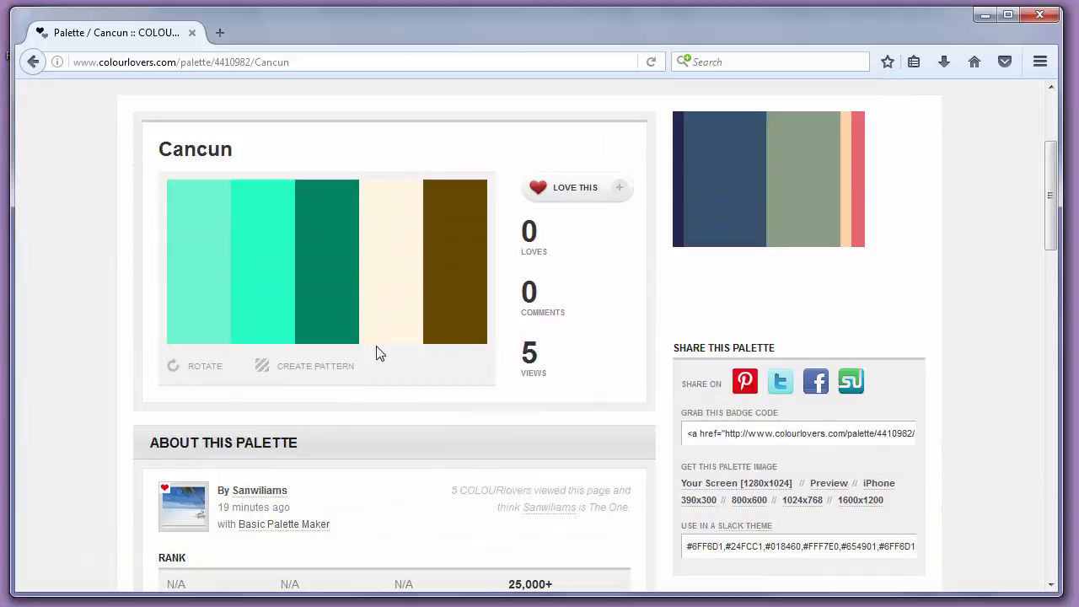